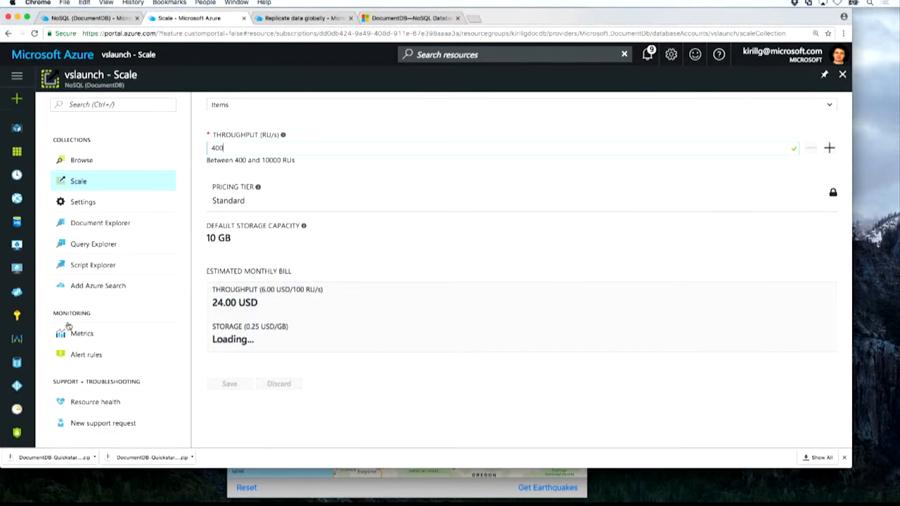
List the two documents in the Items collection via Document Explorer, then switch to Query Explorer.
{"action": "left_click", "coordinate": [99, 222]}
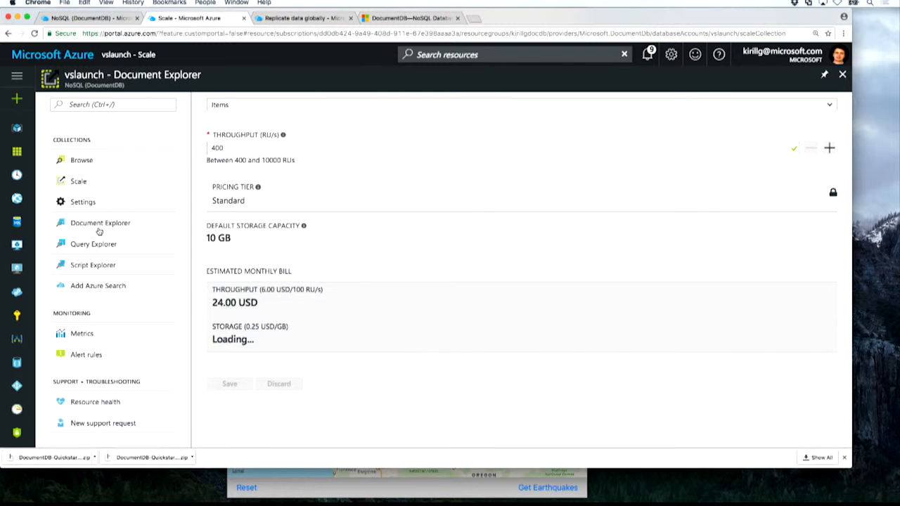
{"action": "left_click", "coordinate": [100, 222]}
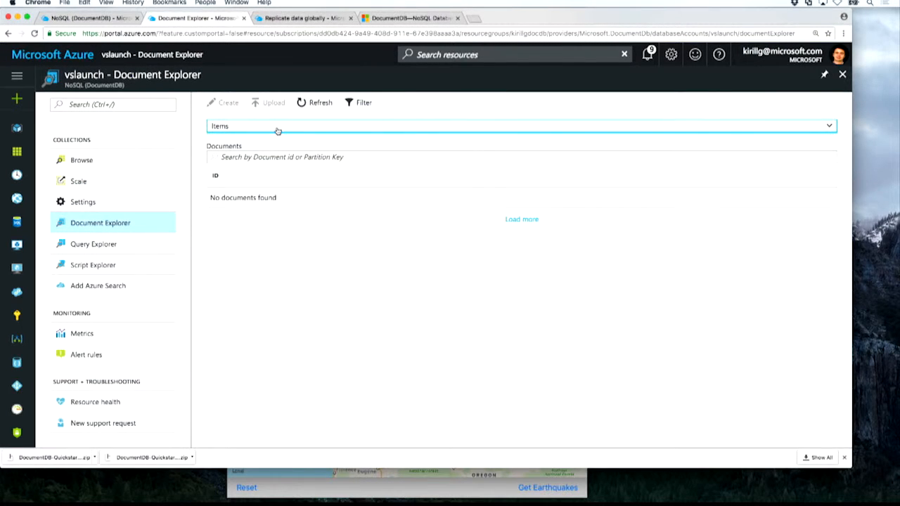
{"action": "left_click", "coordinate": [315, 101]}
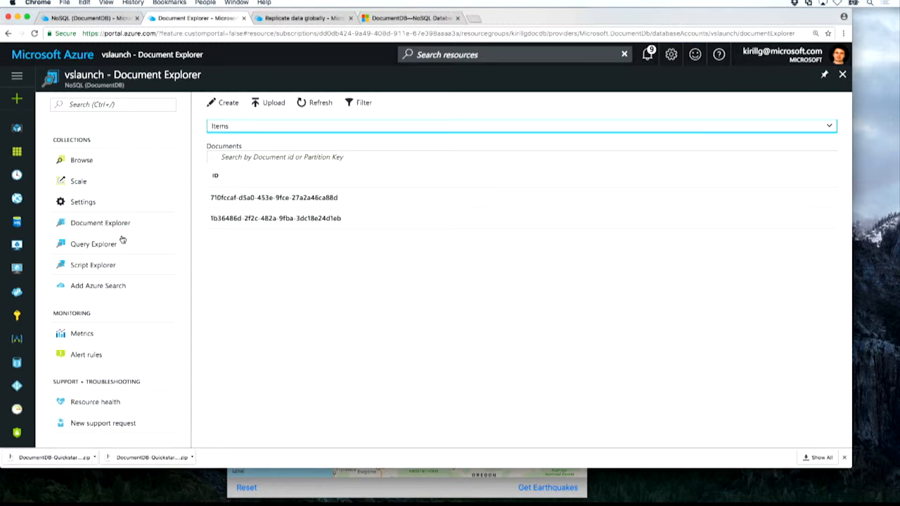
{"action": "left_click", "coordinate": [93, 245]}
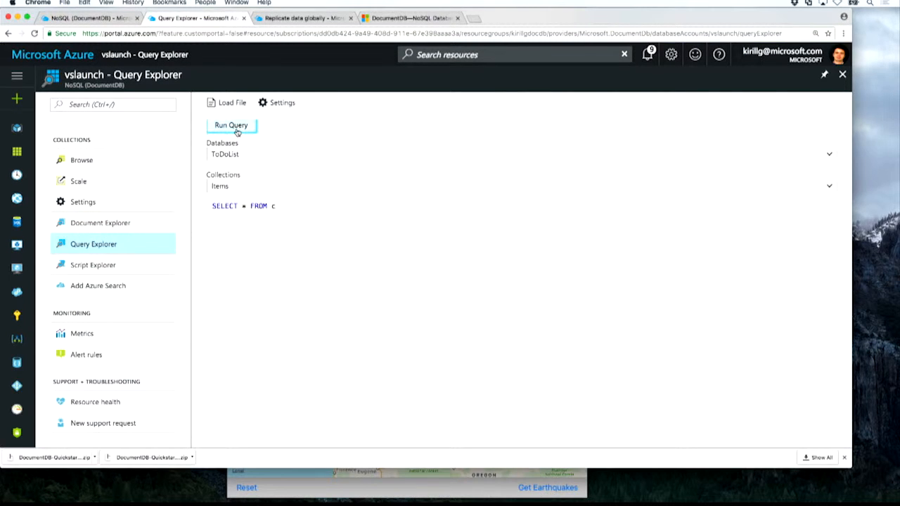
Run SELECT * FROM c to return both to-do documents as JSON, then begin a WHERE c. filter.
{"action": "left_click", "coordinate": [231, 123]}
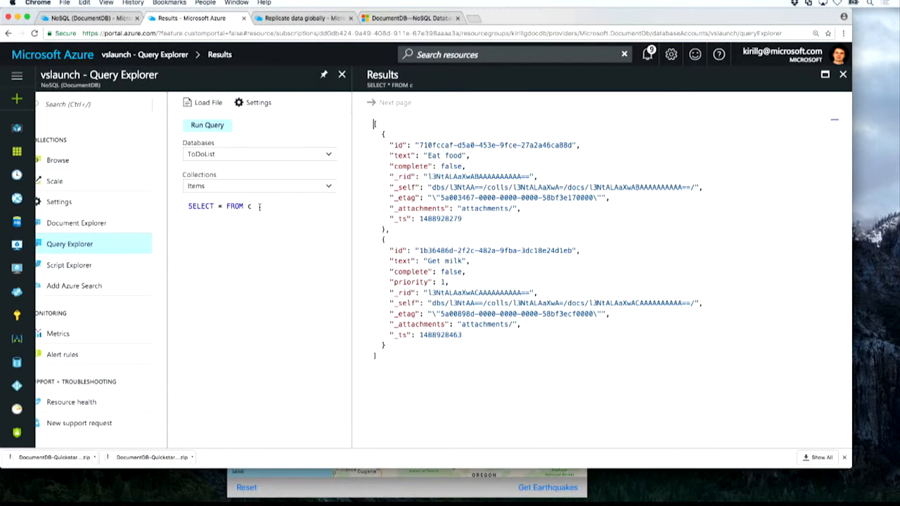
{"action": "type", "text": "WHERE"}
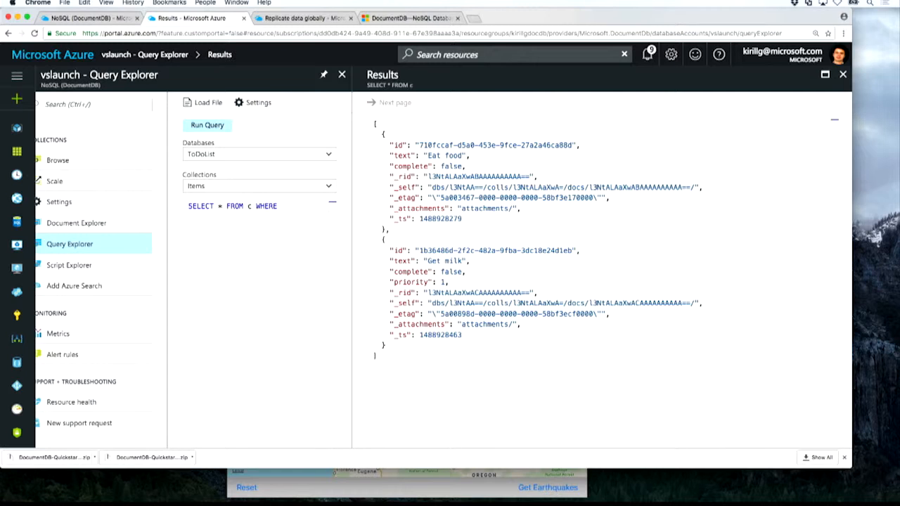
{"action": "type", "text": "c."}
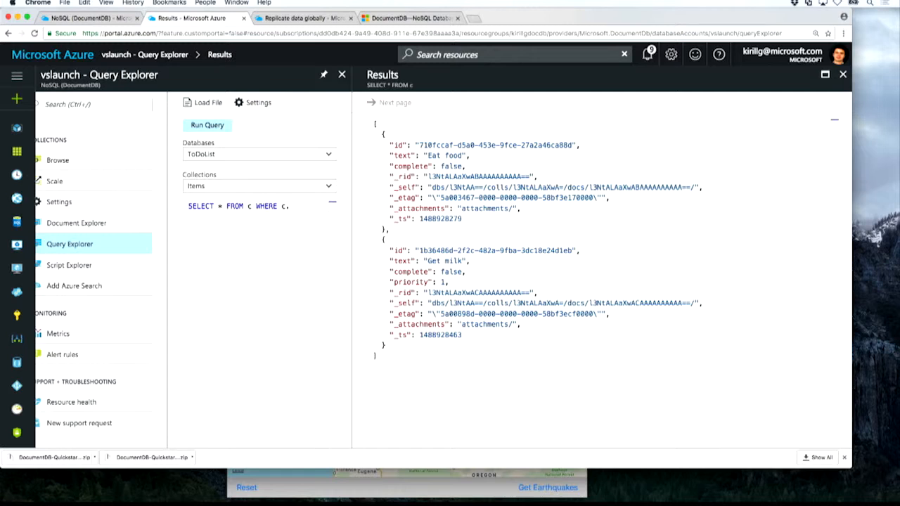